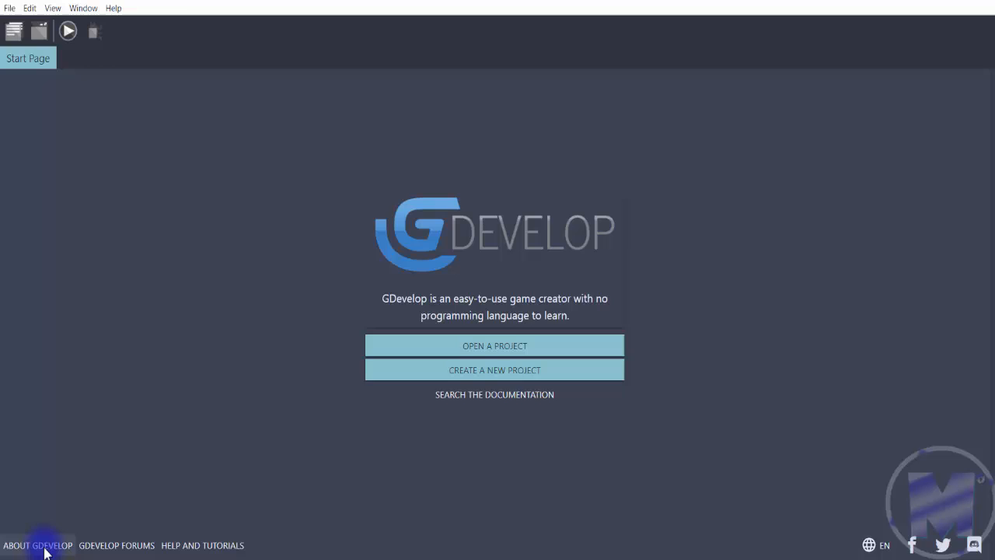
Open About GDevelop to view version 5.0.0-beta98 and update status.
{"action": "left_click", "coordinate": [37, 545]}
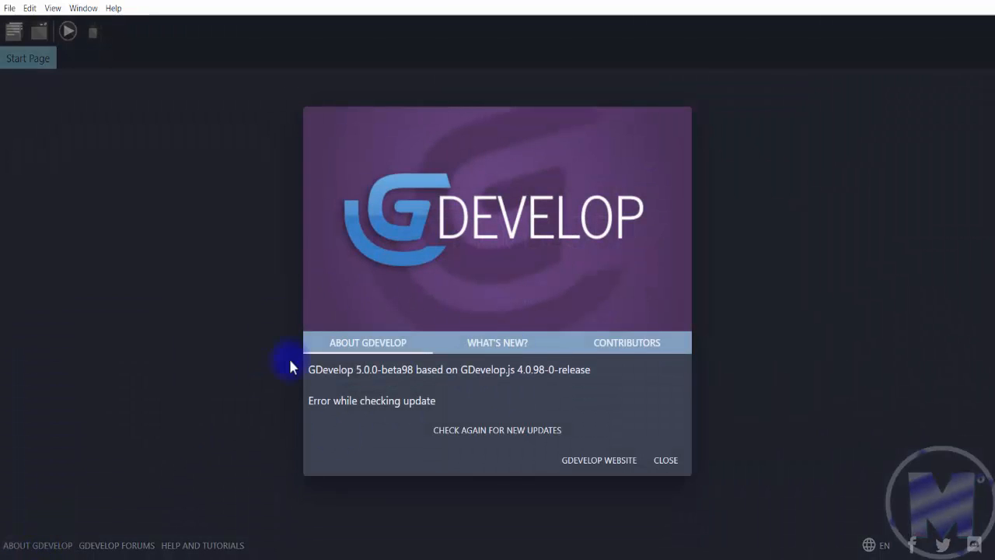
{"action": "mouse_move", "coordinate": [387, 313]}
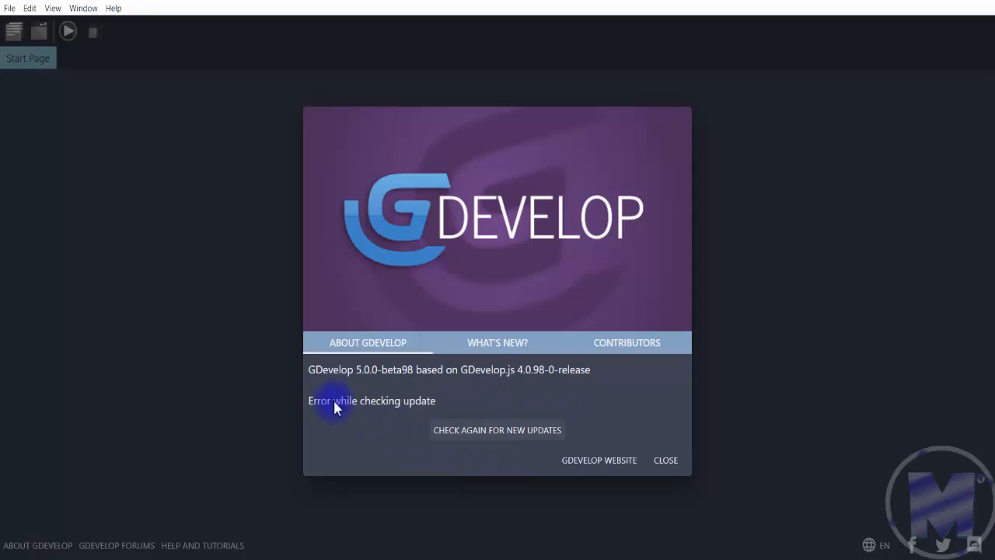
{"action": "mouse_move", "coordinate": [317, 408]}
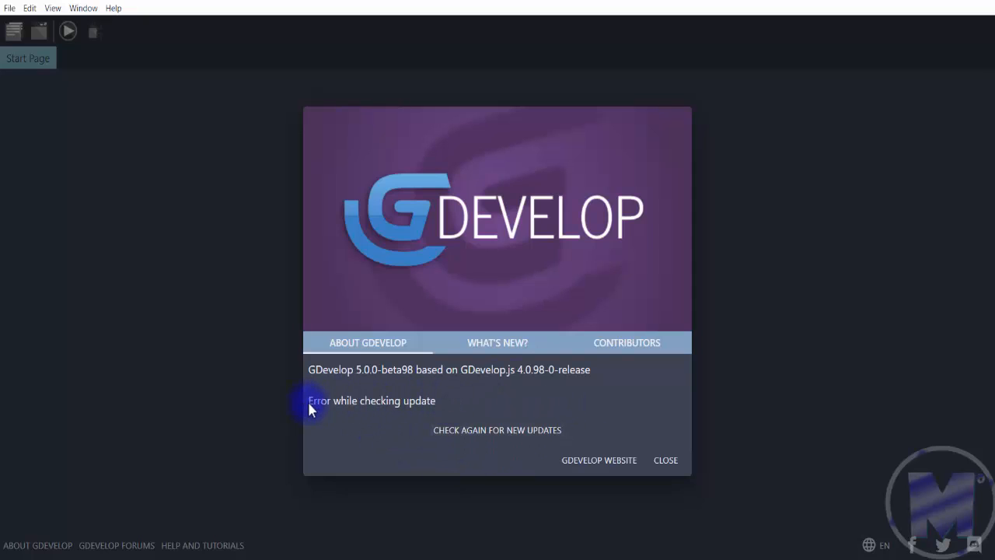
{"action": "mouse_move", "coordinate": [694, 420]}
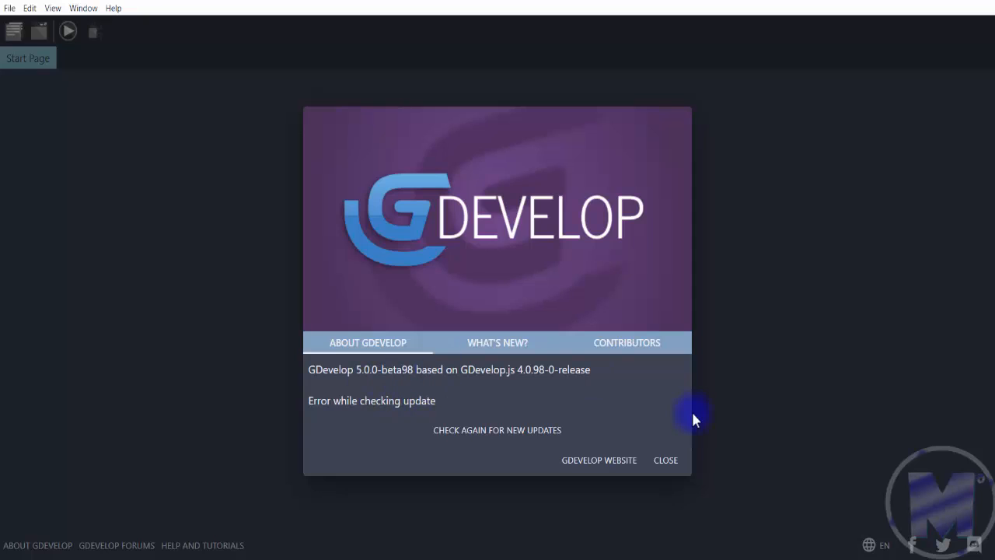
Close the About dialog and start a new project from the Empty game starter.
{"action": "left_click", "coordinate": [665, 460]}
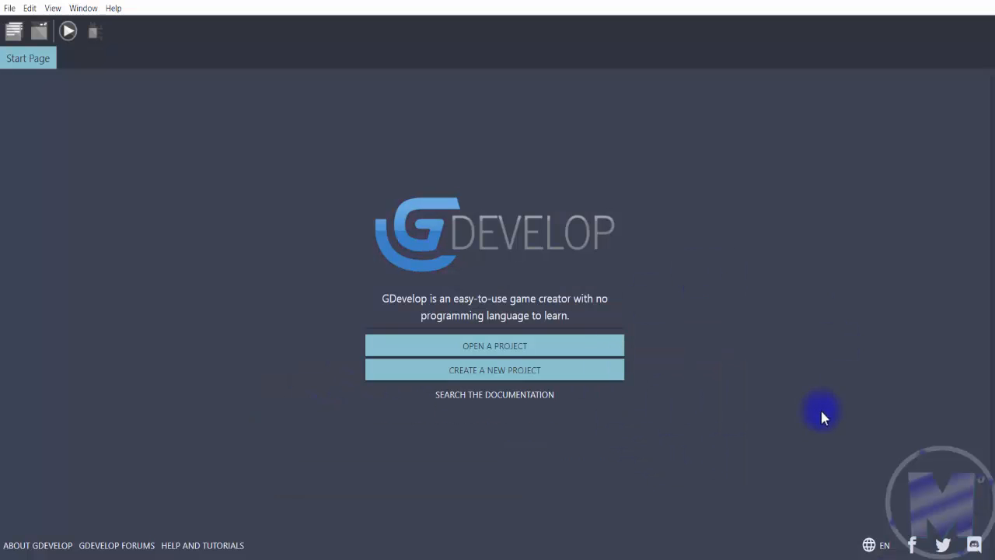
{"action": "mouse_move", "coordinate": [786, 343]}
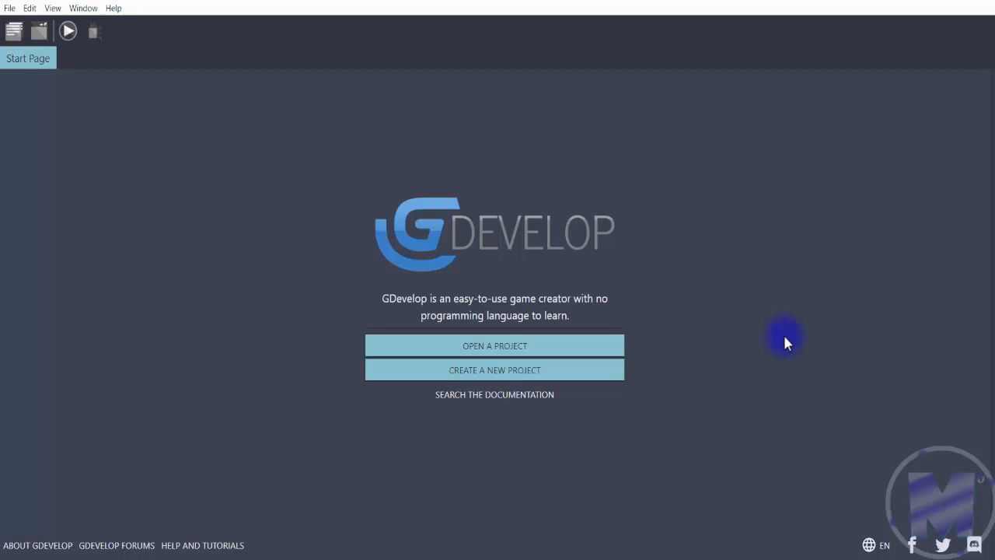
{"action": "mouse_move", "coordinate": [397, 513]}
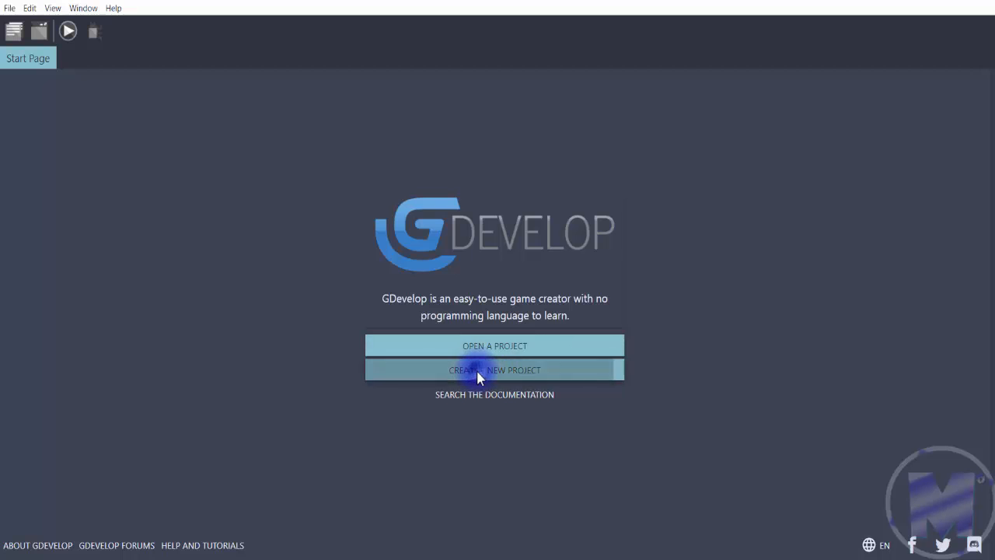
{"action": "left_click", "coordinate": [494, 370]}
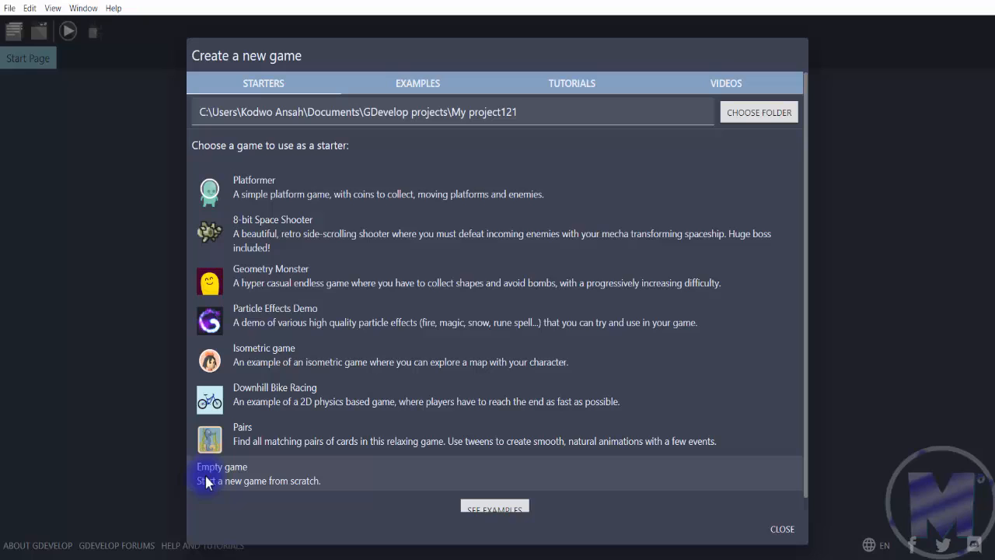
{"action": "left_click", "coordinate": [221, 474]}
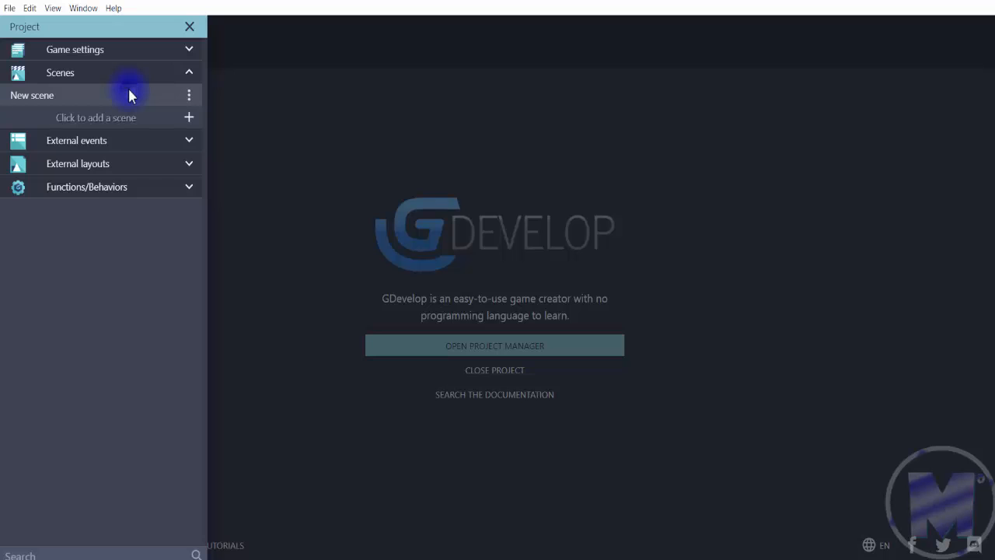
Open New scene, add a Sprite object NewObject and give it an empty animation.
{"action": "double_click", "coordinate": [31, 95]}
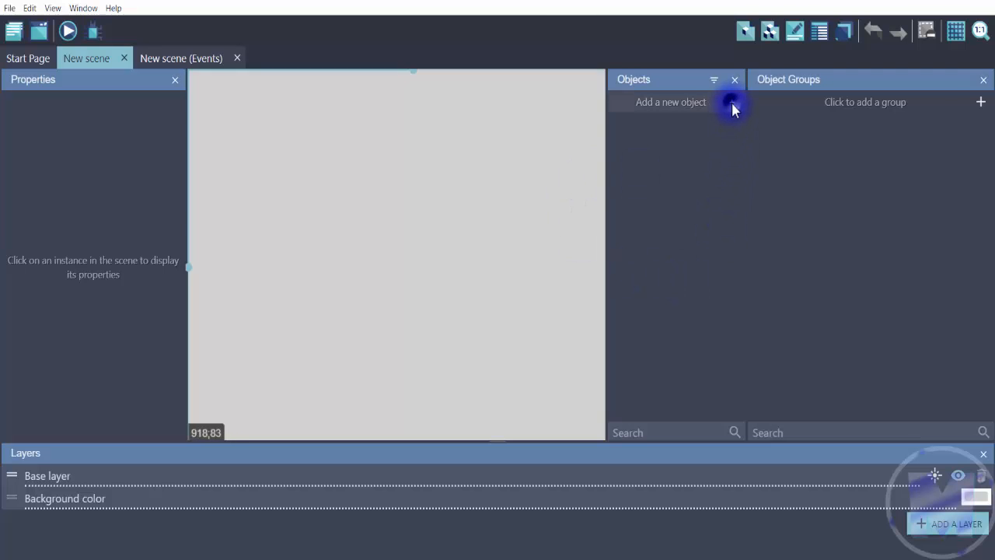
{"action": "left_click", "coordinate": [671, 102]}
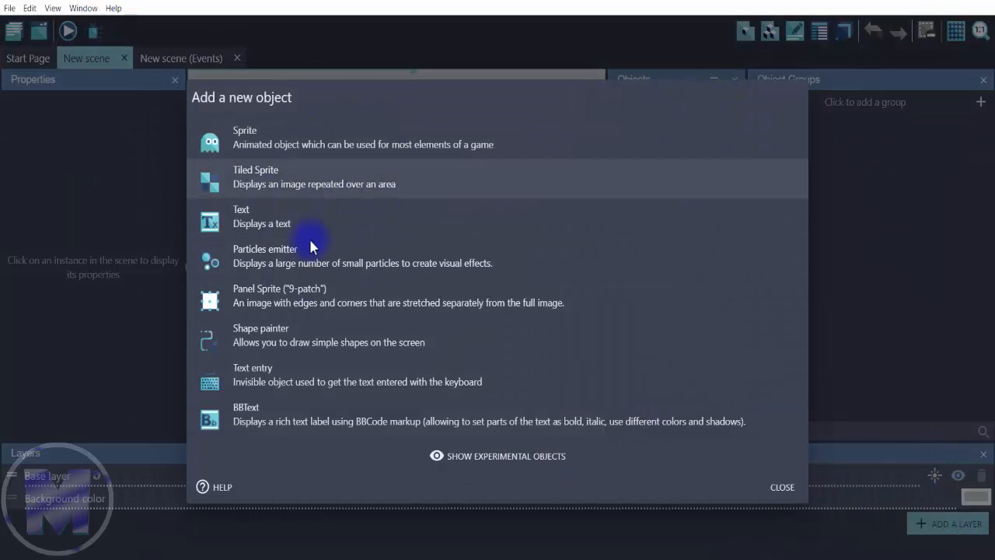
{"action": "left_click", "coordinate": [245, 136]}
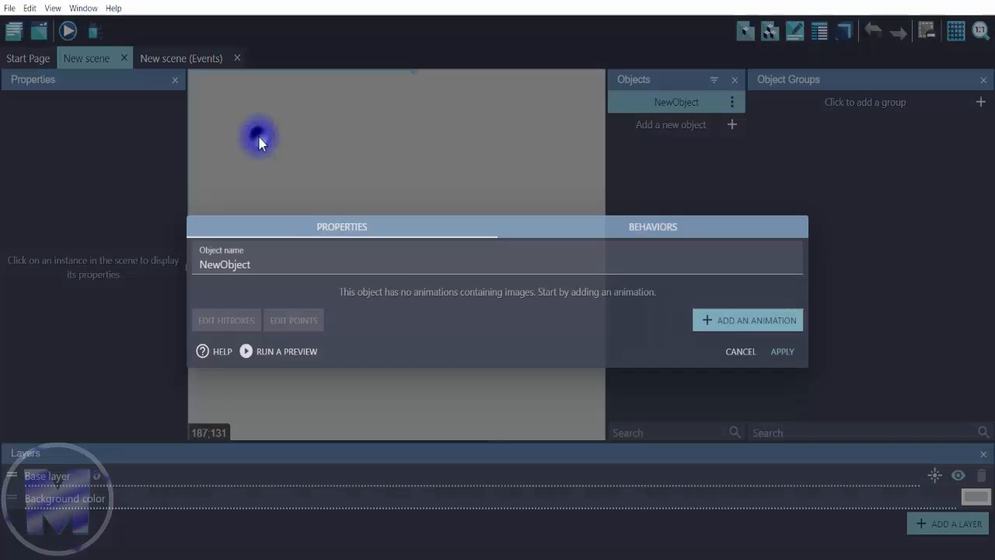
{"action": "left_click", "coordinate": [747, 320]}
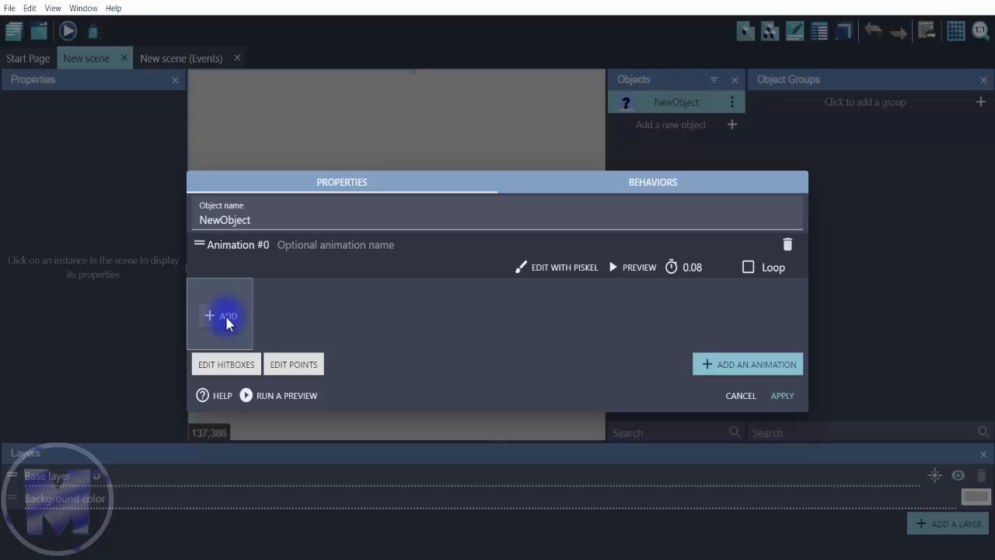
Add Kicking_003, Kicking_004 and Kicking_005 frames from PNG Sequences > Kicking to the animation.
{"action": "left_click", "coordinate": [220, 315]}
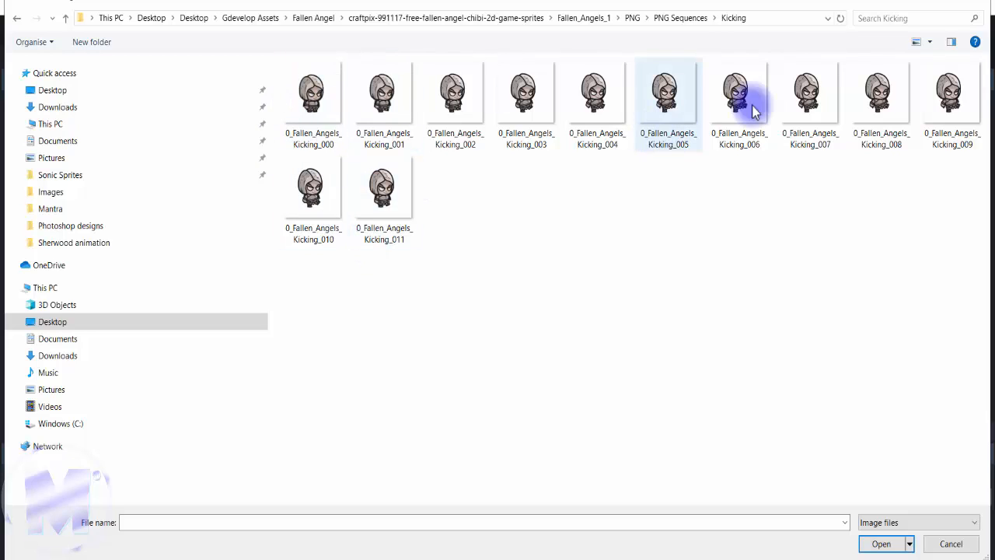
{"action": "left_click", "coordinate": [739, 94]}
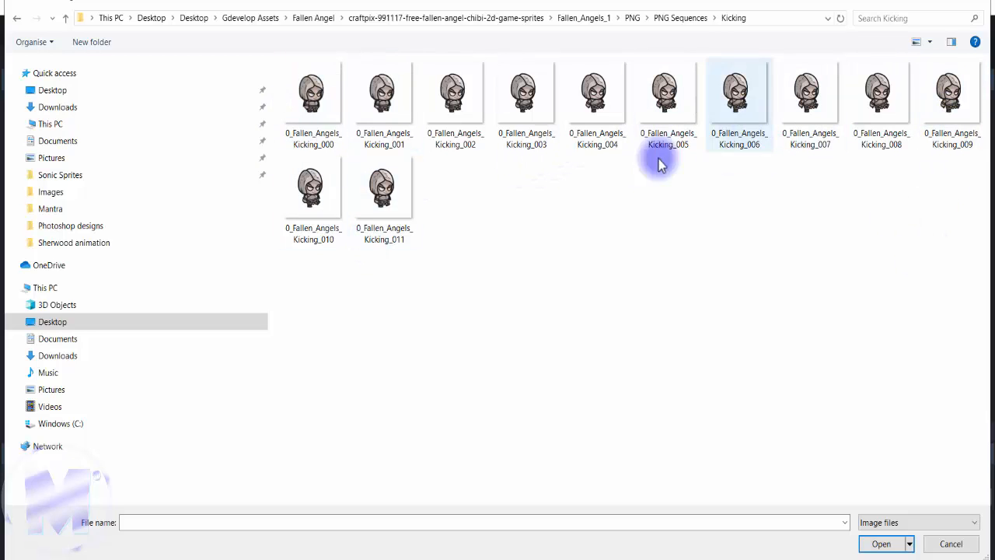
{"action": "left_click", "coordinate": [597, 94]}
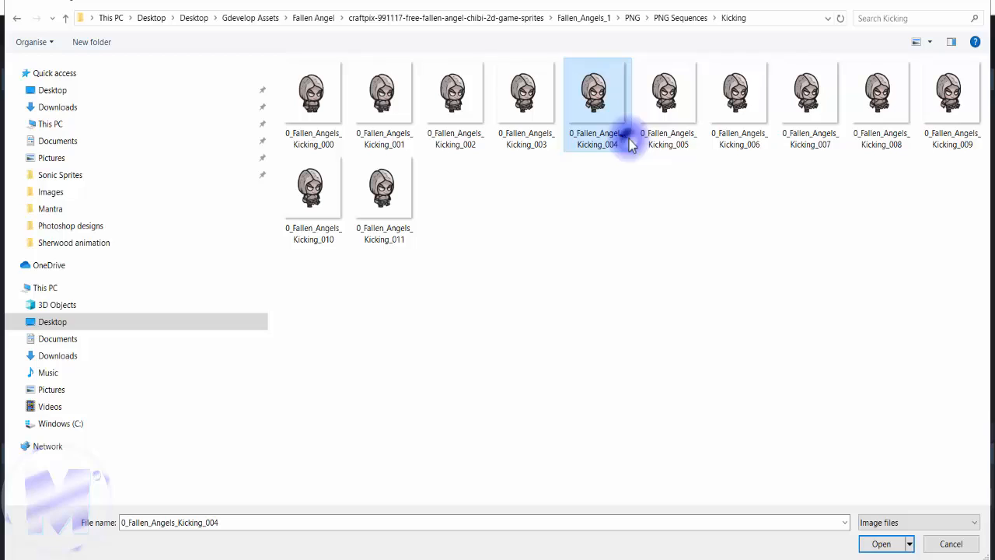
{"action": "left_click", "coordinate": [526, 101]}
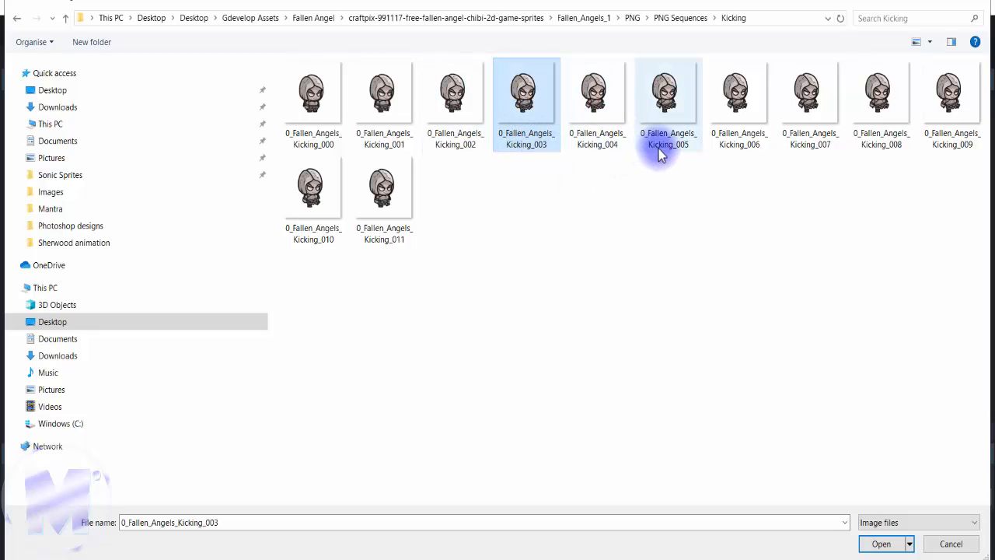
{"action": "mouse_move", "coordinate": [667, 101]}
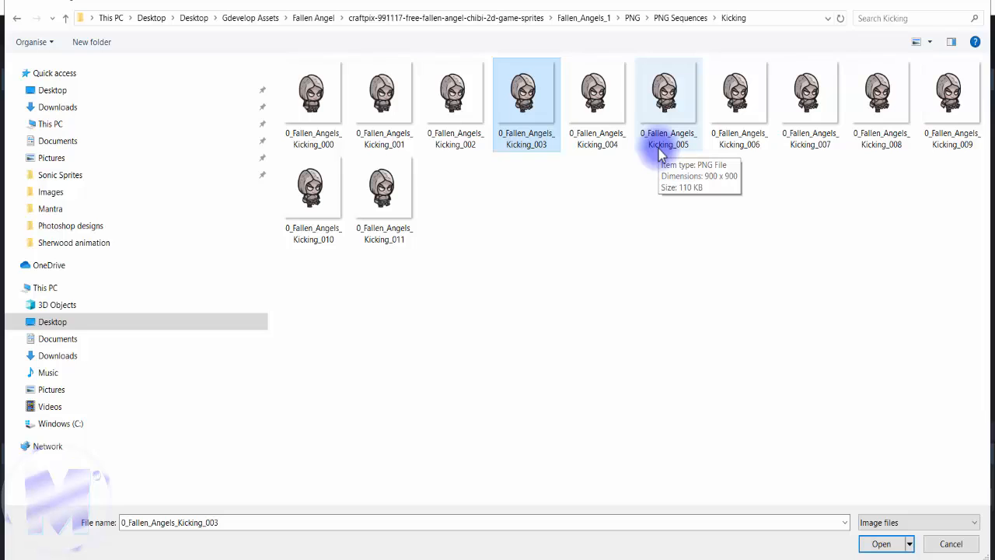
{"action": "left_click", "coordinate": [667, 94]}
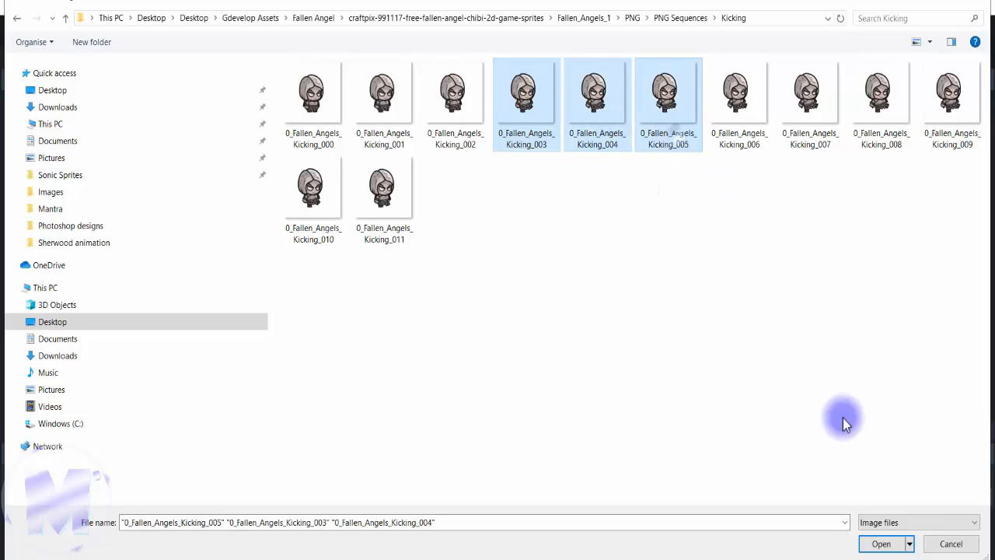
{"action": "left_click", "coordinate": [881, 544]}
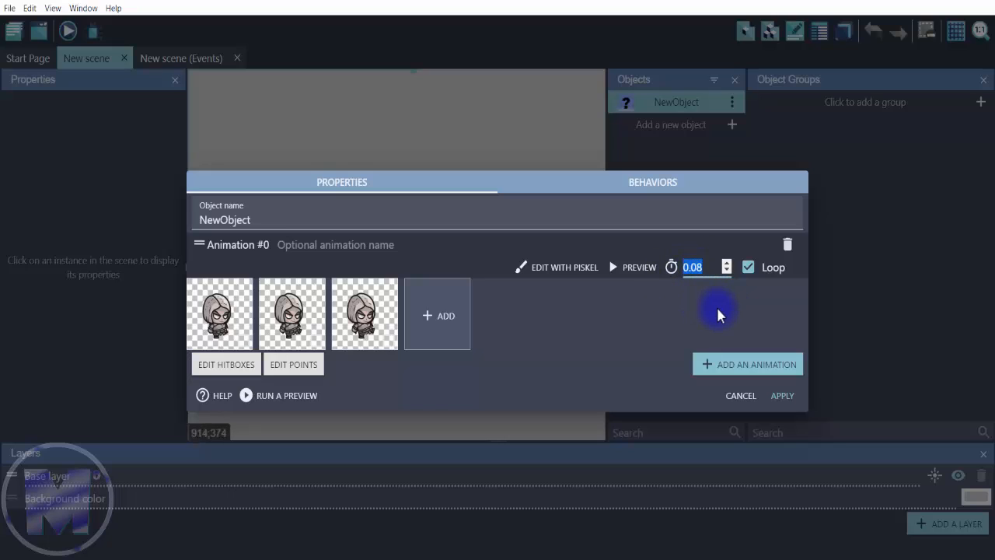
{"action": "mouse_move", "coordinate": [696, 288]}
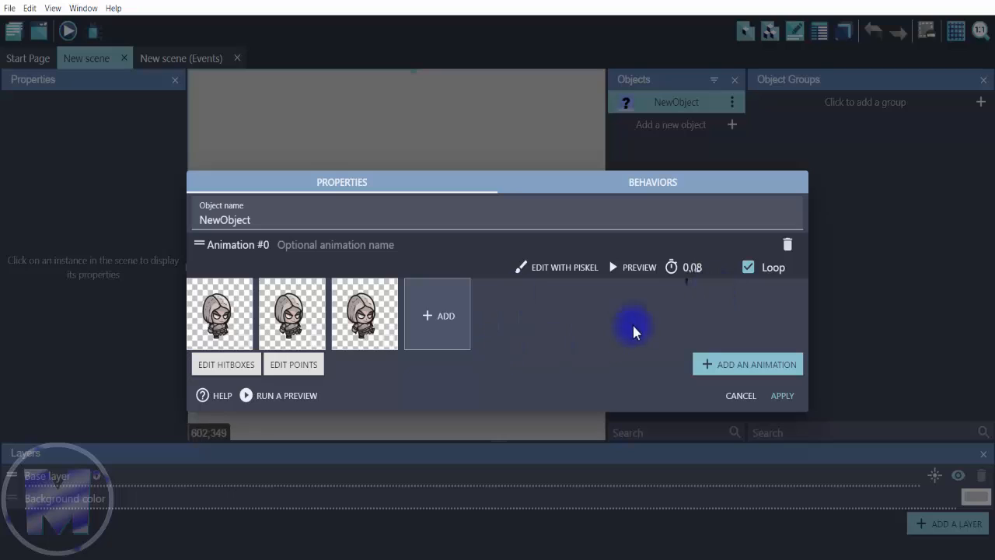
{"action": "mouse_move", "coordinate": [535, 274]}
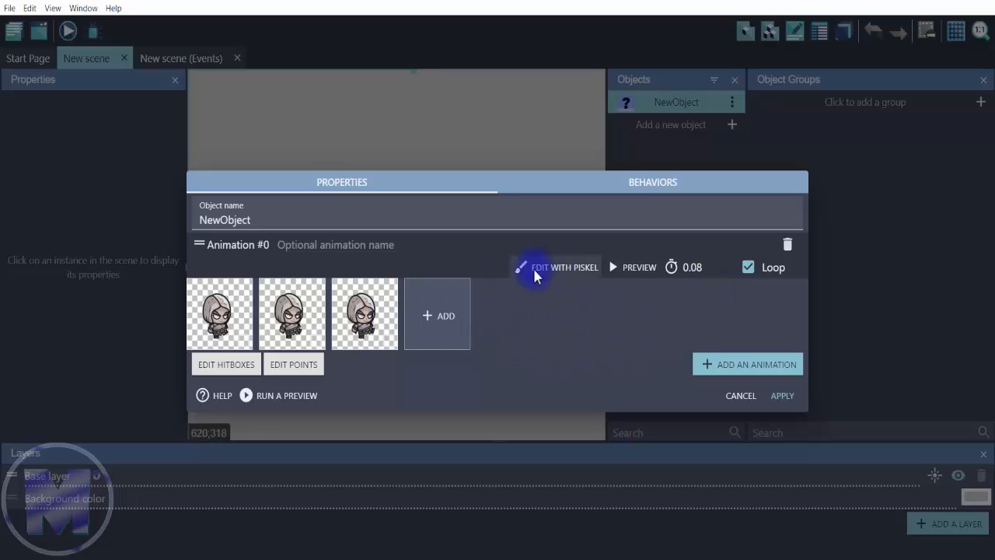
Open the kicking animation in Piskel and request the animated GIF download.
{"action": "left_click", "coordinate": [539, 267]}
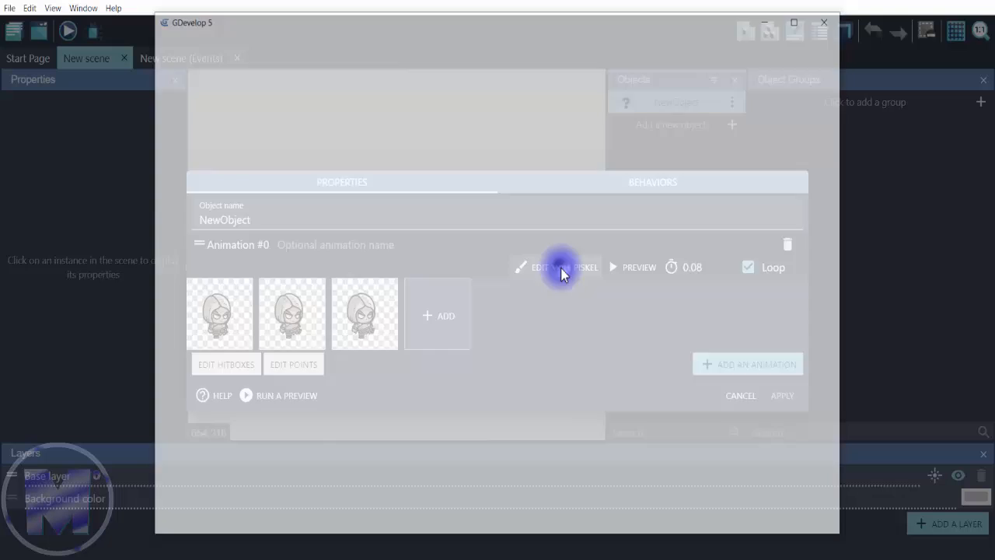
{"action": "left_click", "coordinate": [564, 266]}
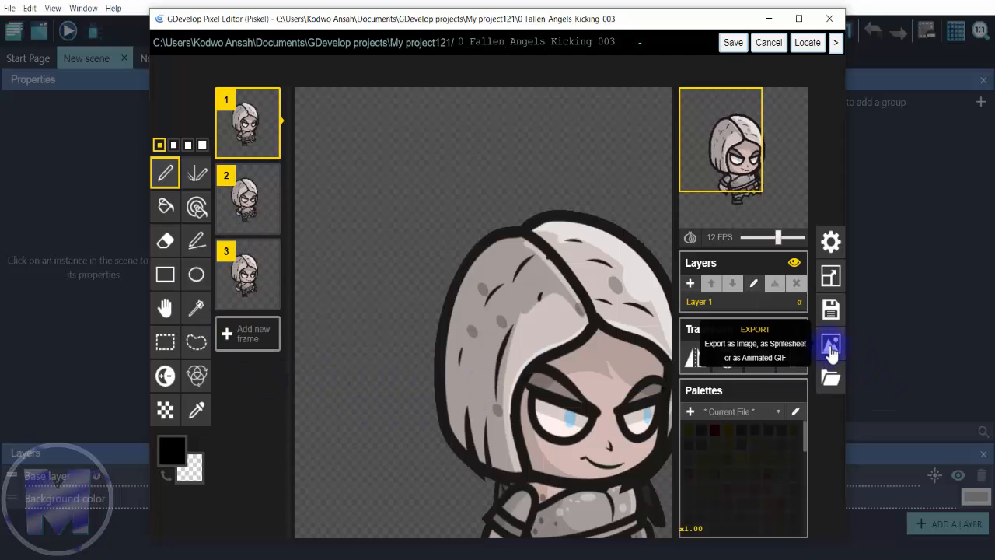
{"action": "left_click", "coordinate": [831, 344]}
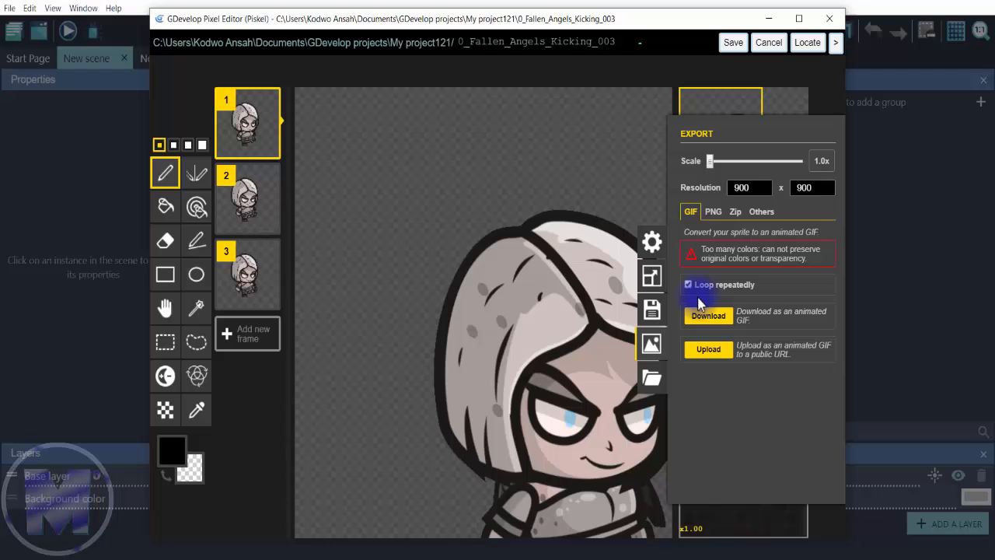
{"action": "mouse_move", "coordinate": [801, 319]}
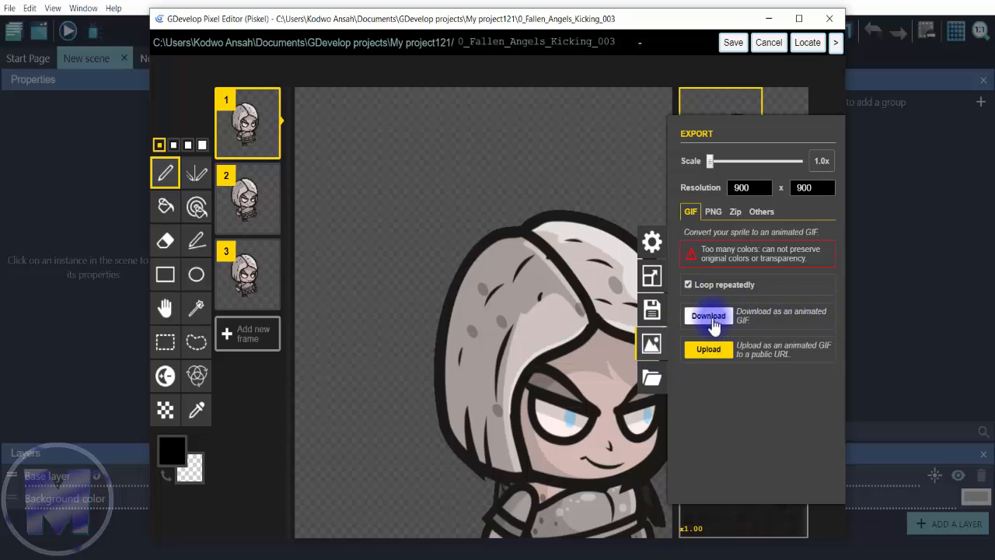
{"action": "left_click", "coordinate": [708, 316]}
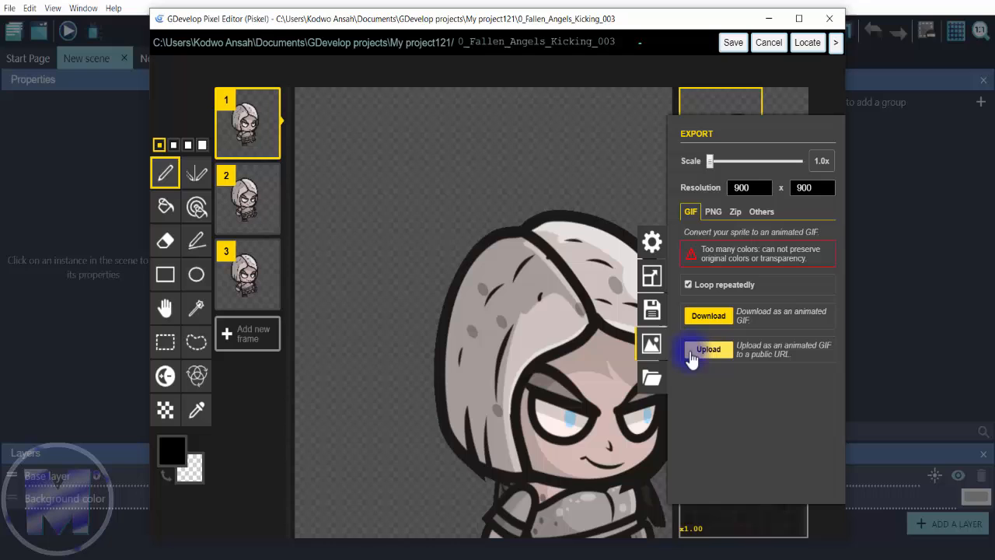
{"action": "mouse_move", "coordinate": [708, 316]}
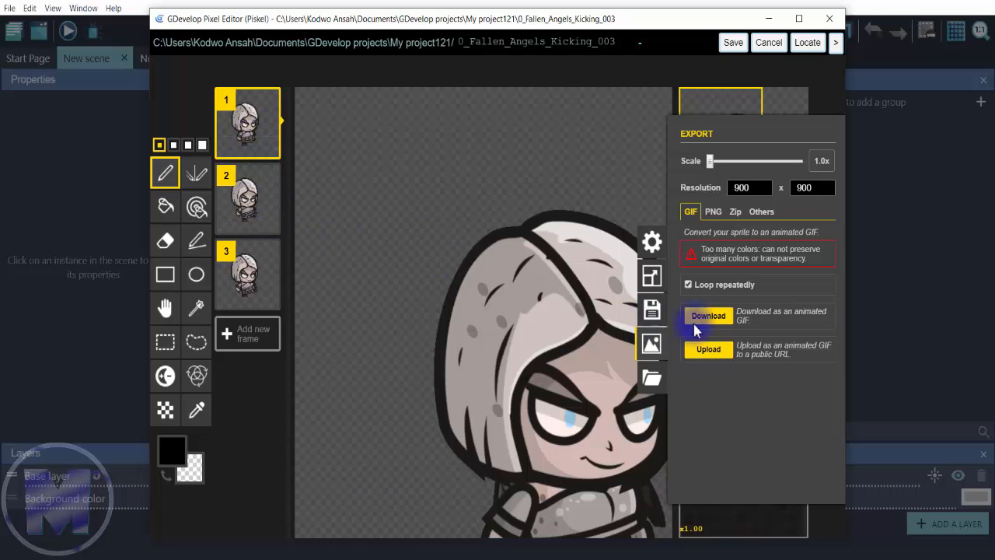
{"action": "left_click", "coordinate": [708, 315]}
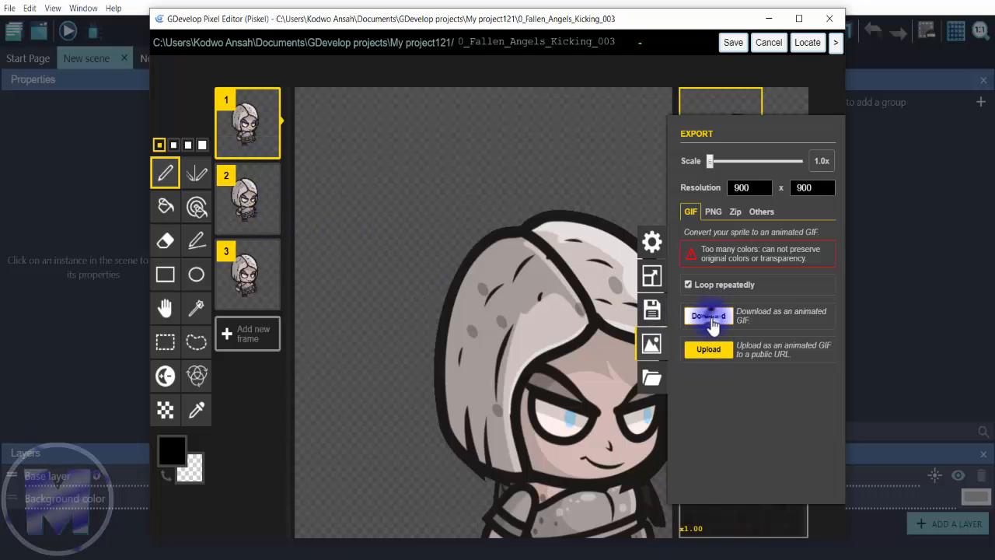
Save the GIF as 0_Fallen_Angels_Kicking_003 in Desktop > Images and return to Piskel.
{"action": "left_click", "coordinate": [707, 316]}
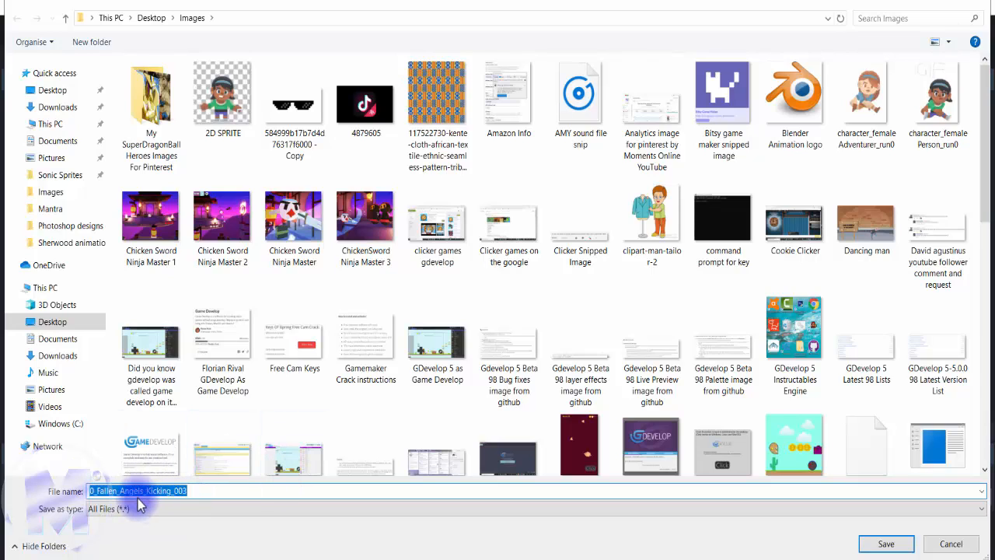
{"action": "mouse_move", "coordinate": [373, 490]}
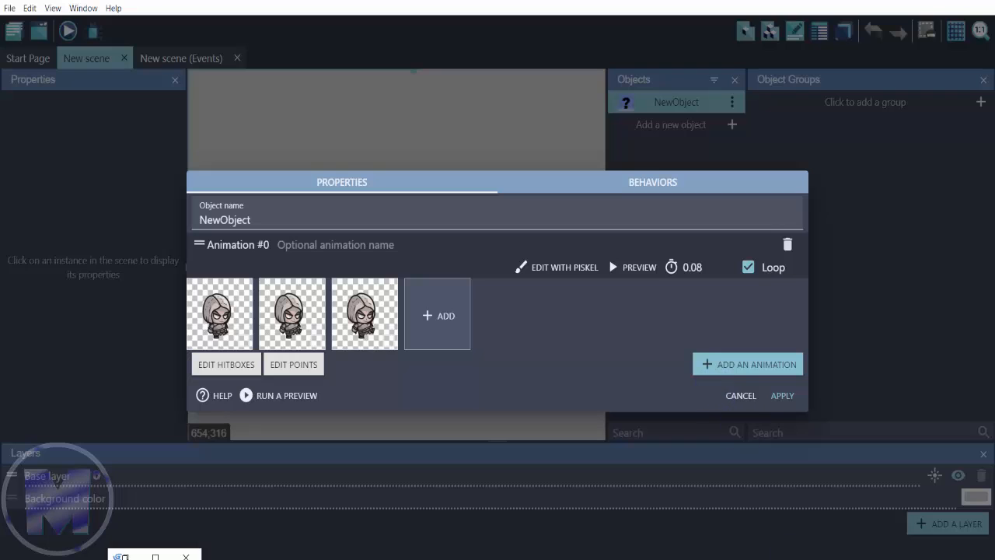
{"action": "left_click", "coordinate": [564, 267]}
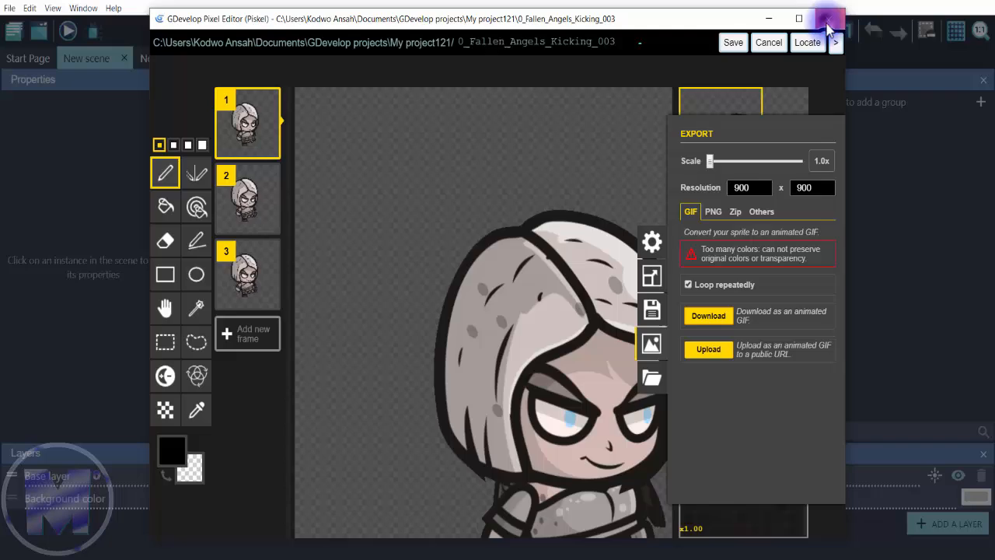
Close Piskel, then open 0_Fallen_Angels_Kicking_003 from the desktop Images folder.
{"action": "left_click", "coordinate": [827, 18]}
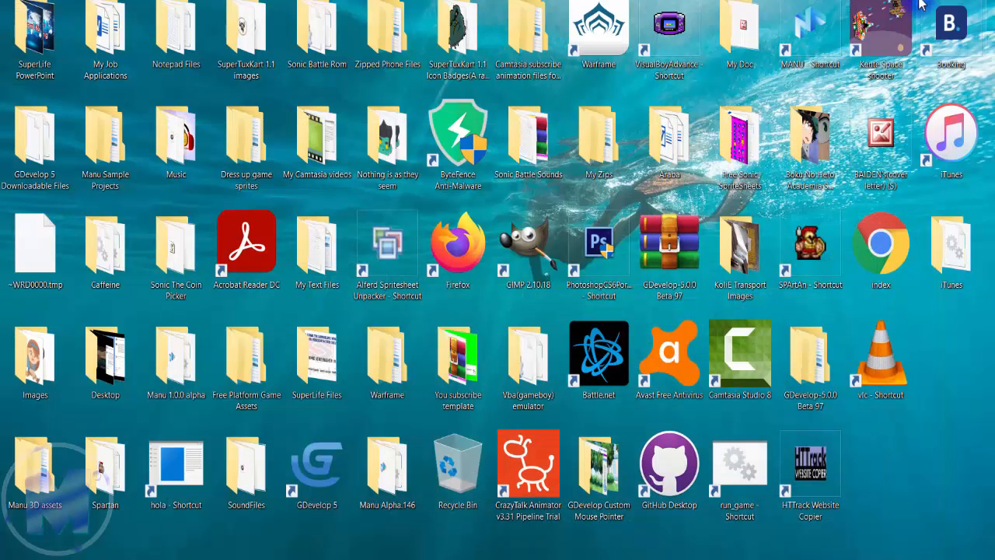
{"action": "left_click", "coordinate": [35, 357]}
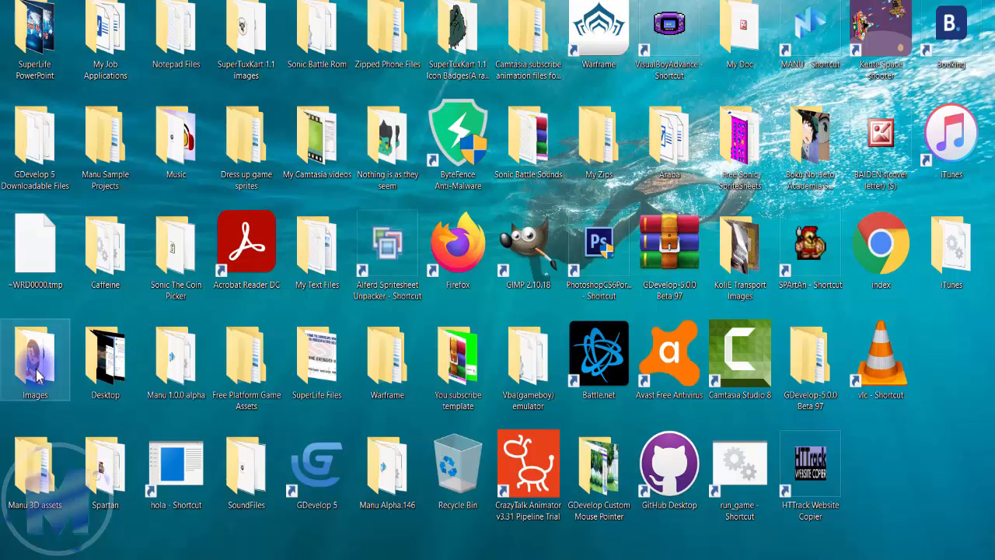
{"action": "double_click", "coordinate": [35, 353]}
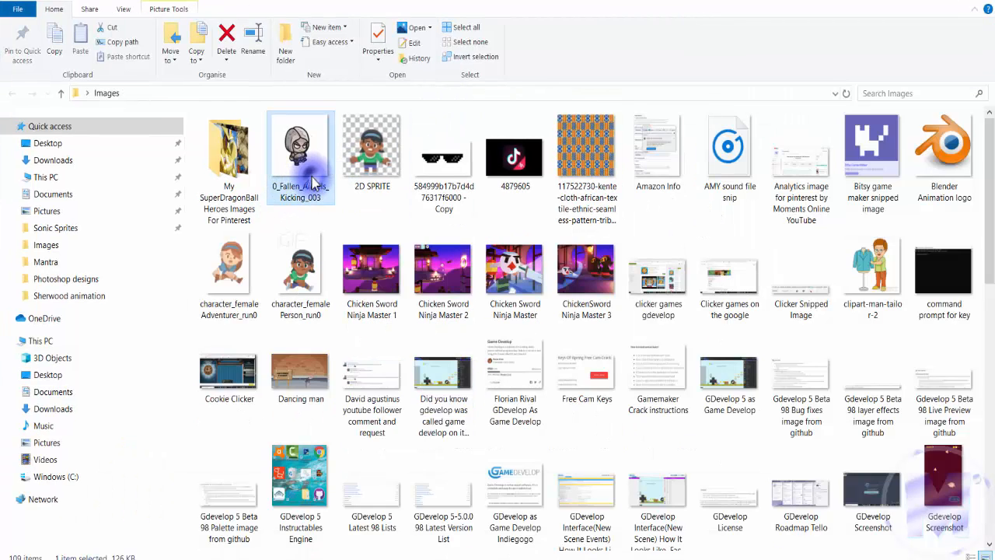
{"action": "double_click", "coordinate": [301, 146]}
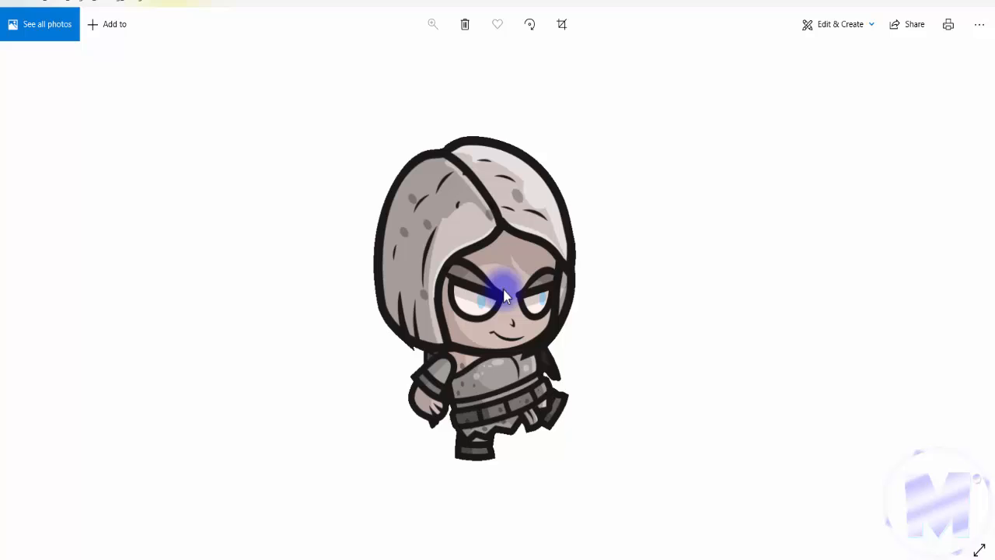
{"action": "mouse_move", "coordinate": [529, 367]}
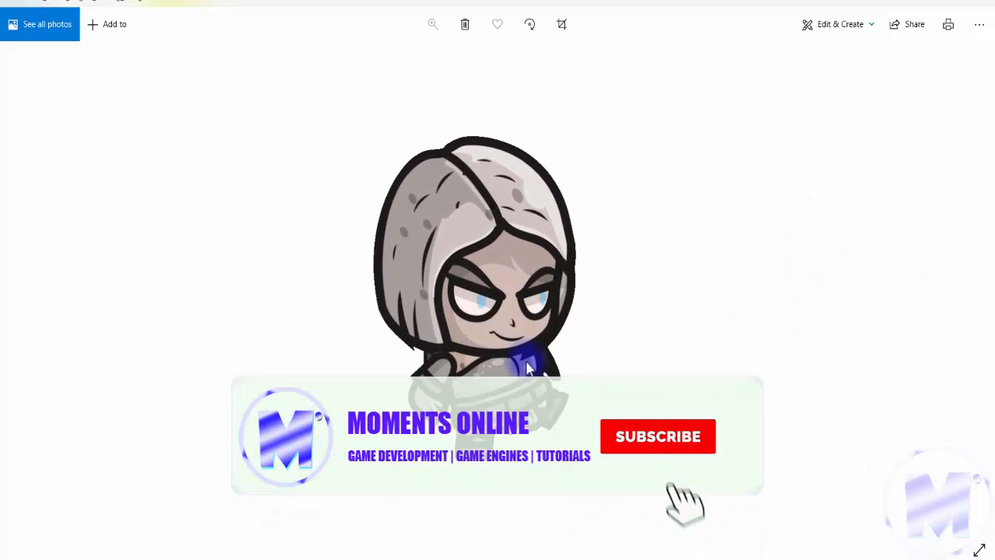
{"action": "left_click", "coordinate": [658, 437]}
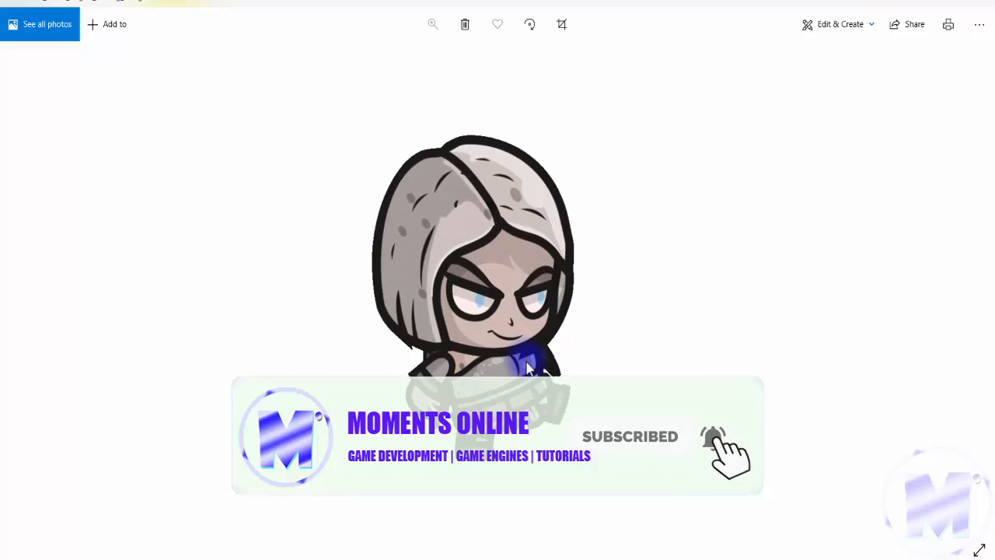